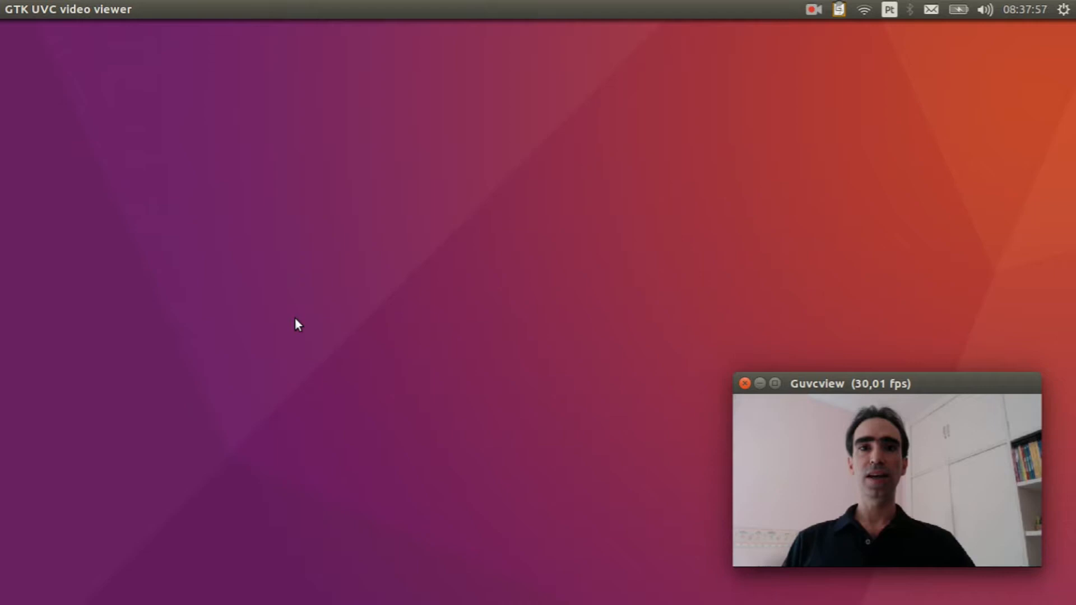
mouse_move(600, 481)
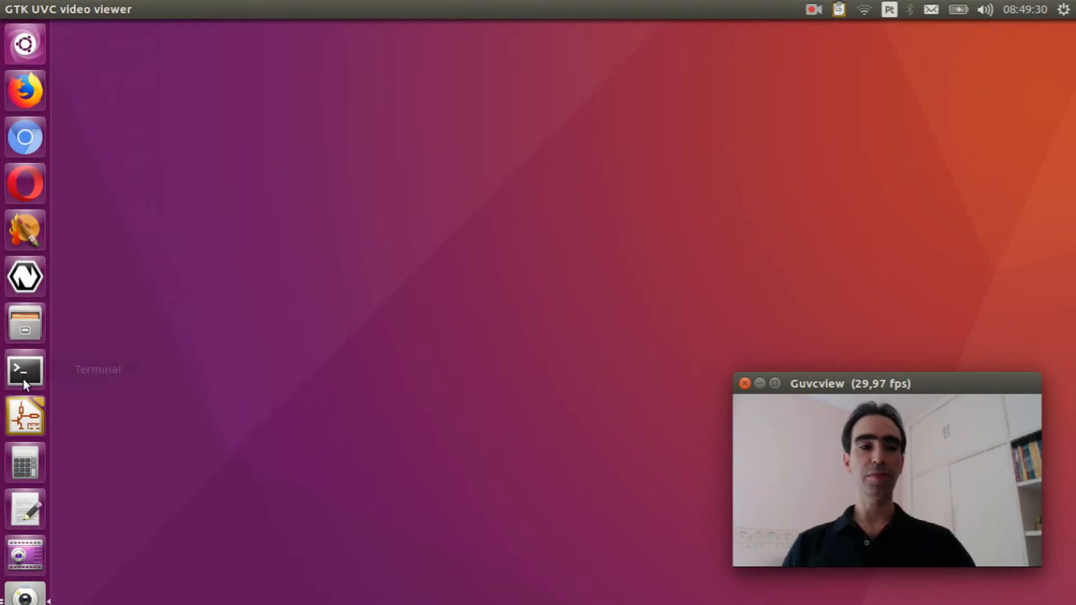
Open a maximized terminal, go to nuttxspace/nuttx and run make distclean
left_click(25, 369)
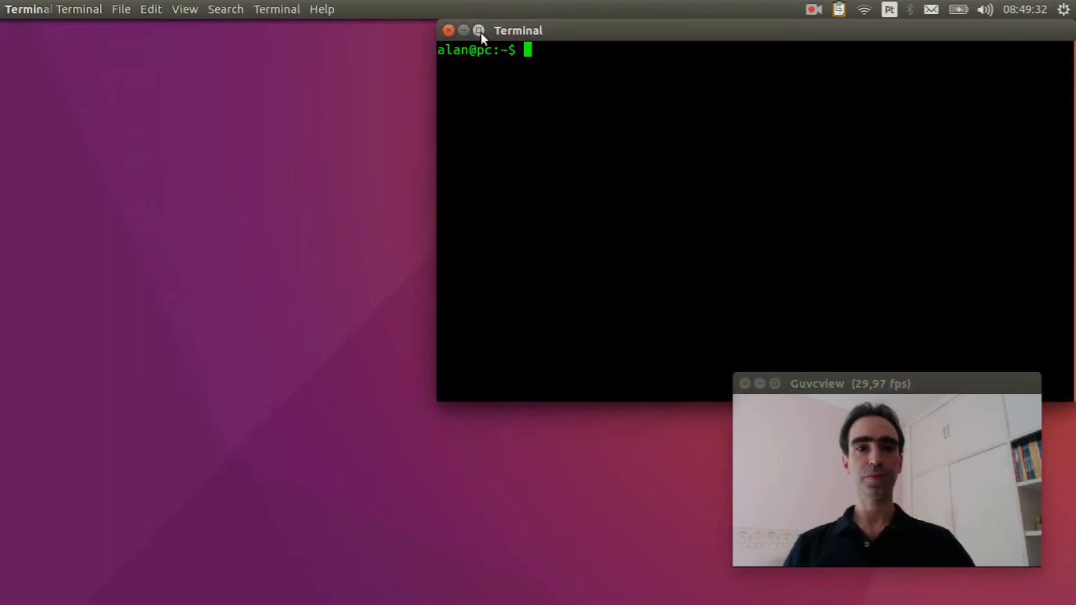
left_click(478, 30)
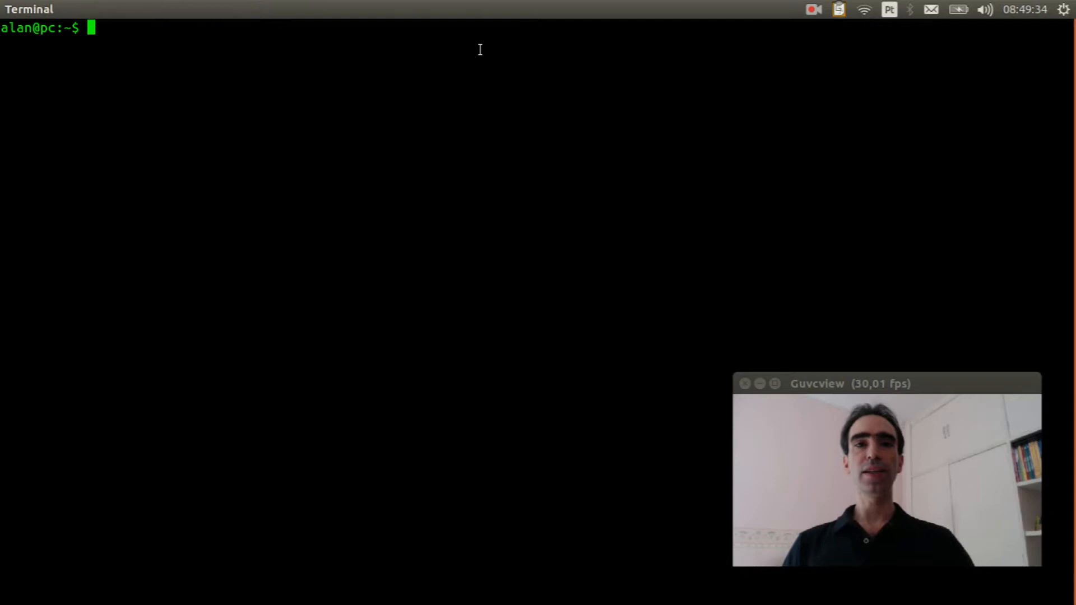
type("cd nu")
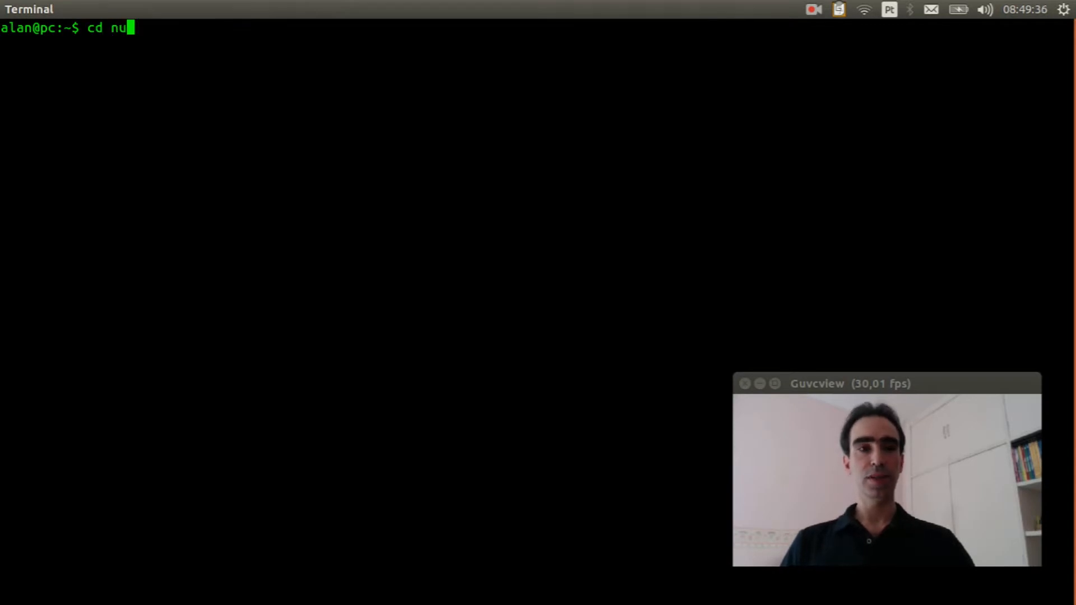
type("ttxspace/nuttx")
type("m")
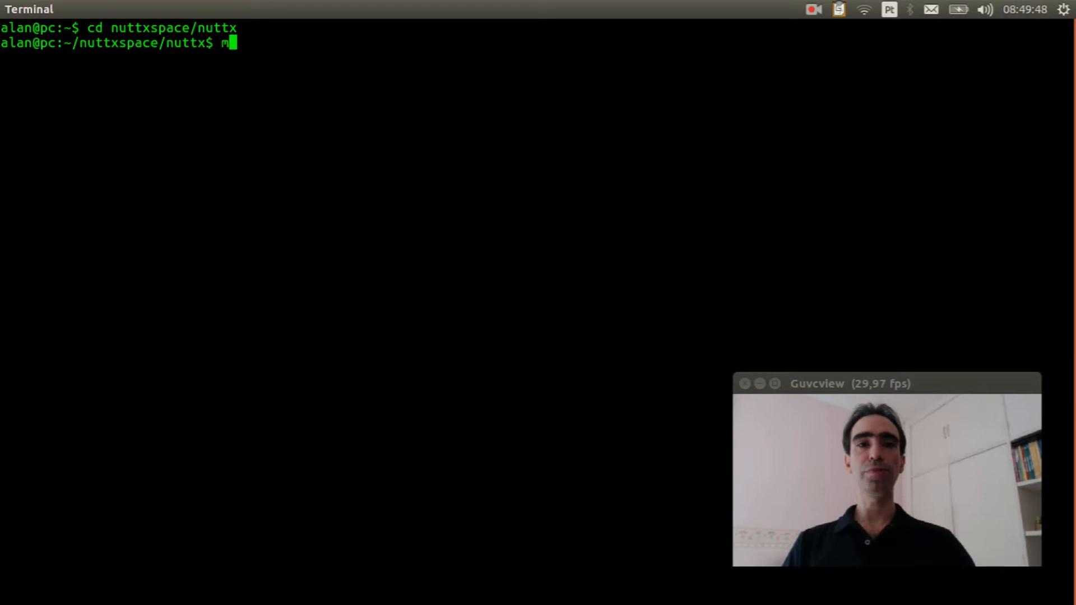
type("ake distclea")
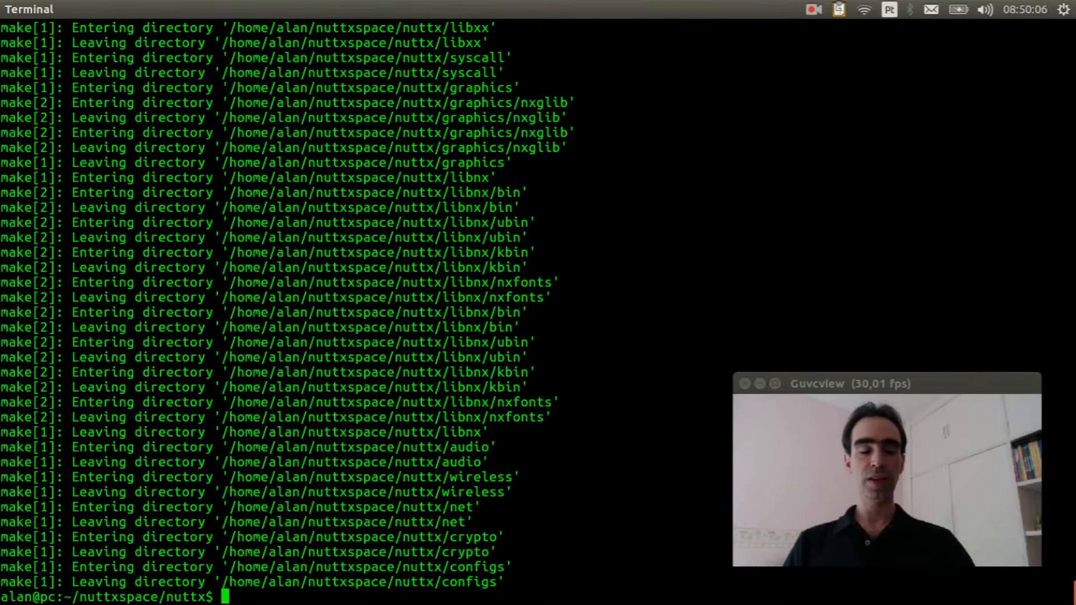
List configs/stm32f103-minimum/src/stm32_zerocross.c to verify the board file exists
type("ls configs/")
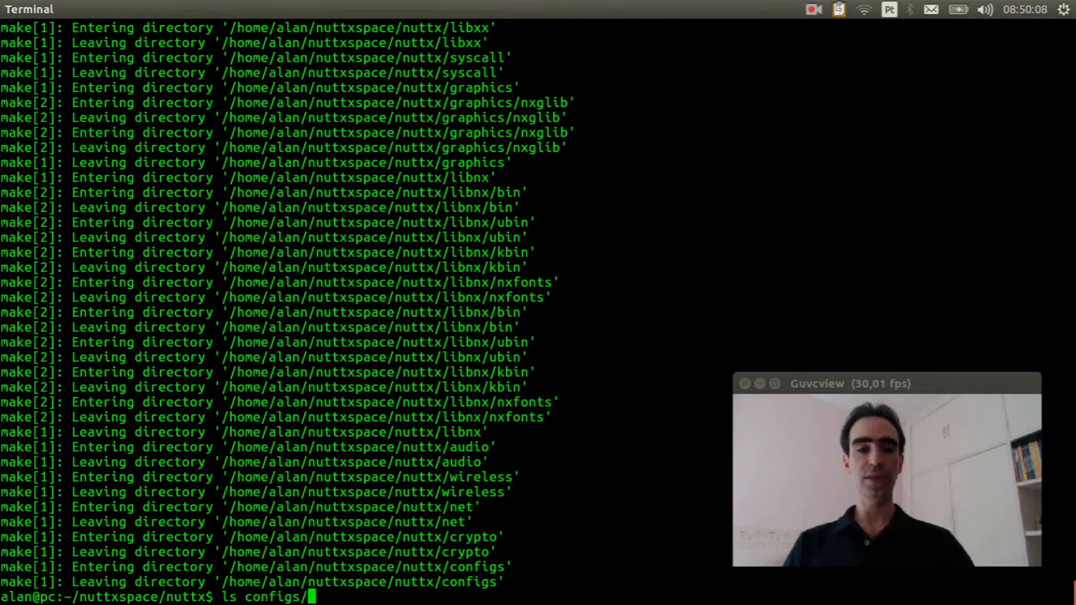
type("stm32f103-minimum/")
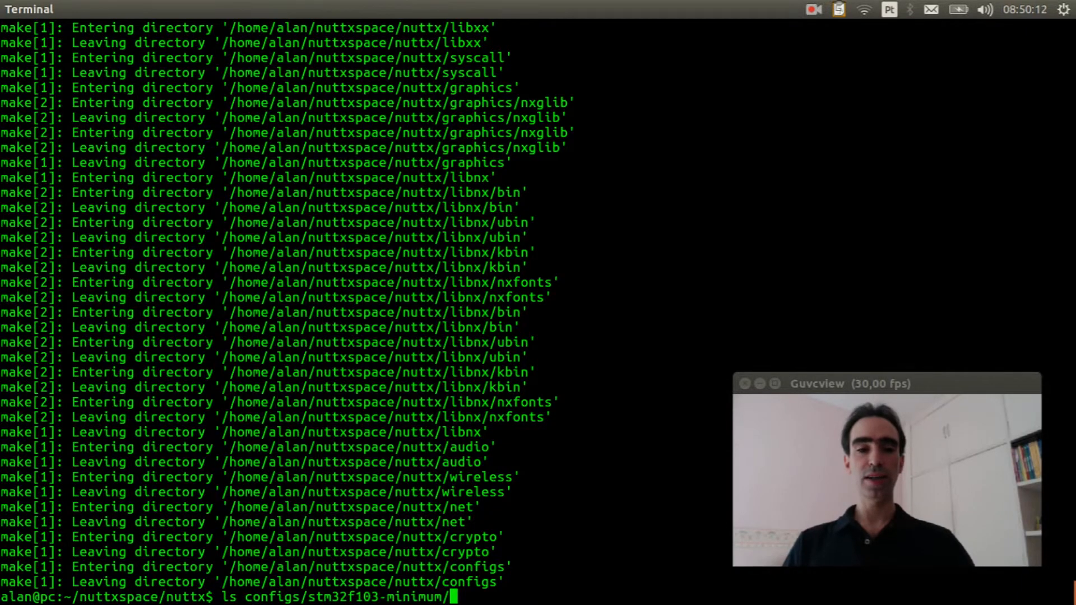
type("src/")
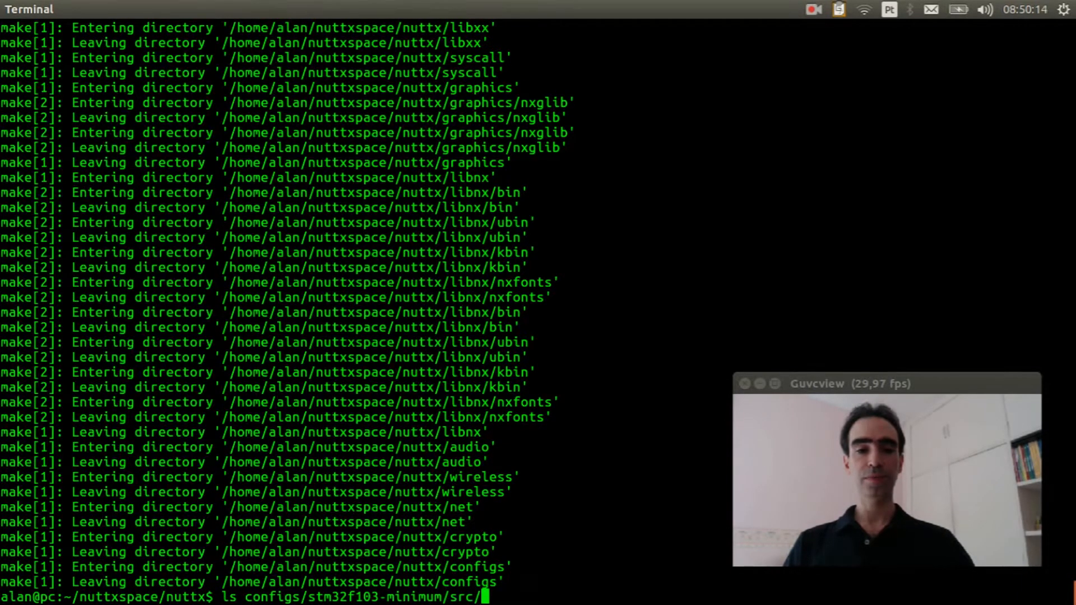
type("stm32_")
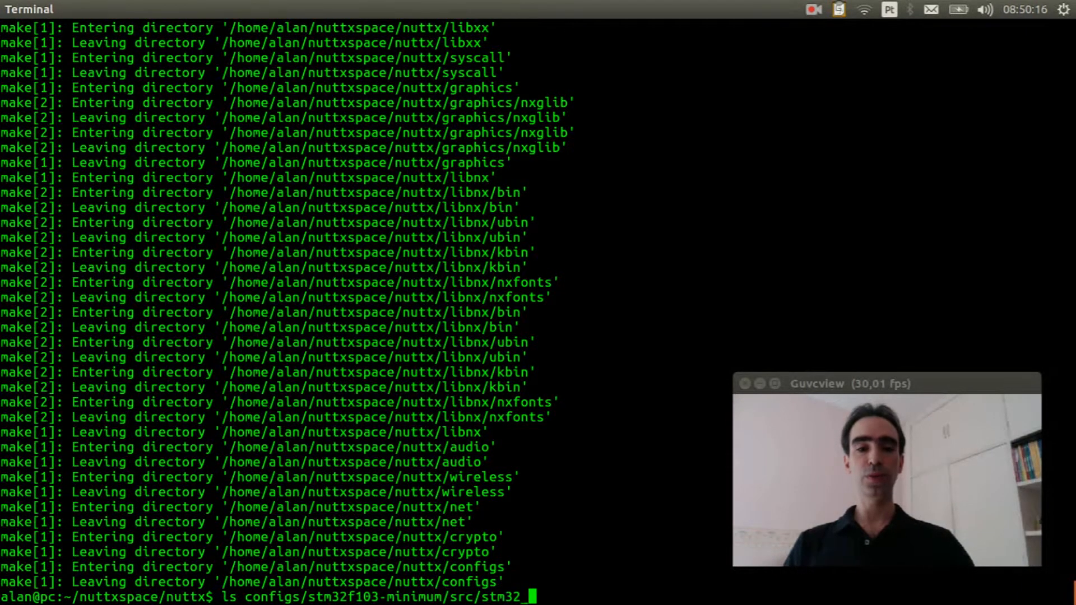
type("zerocross.c")
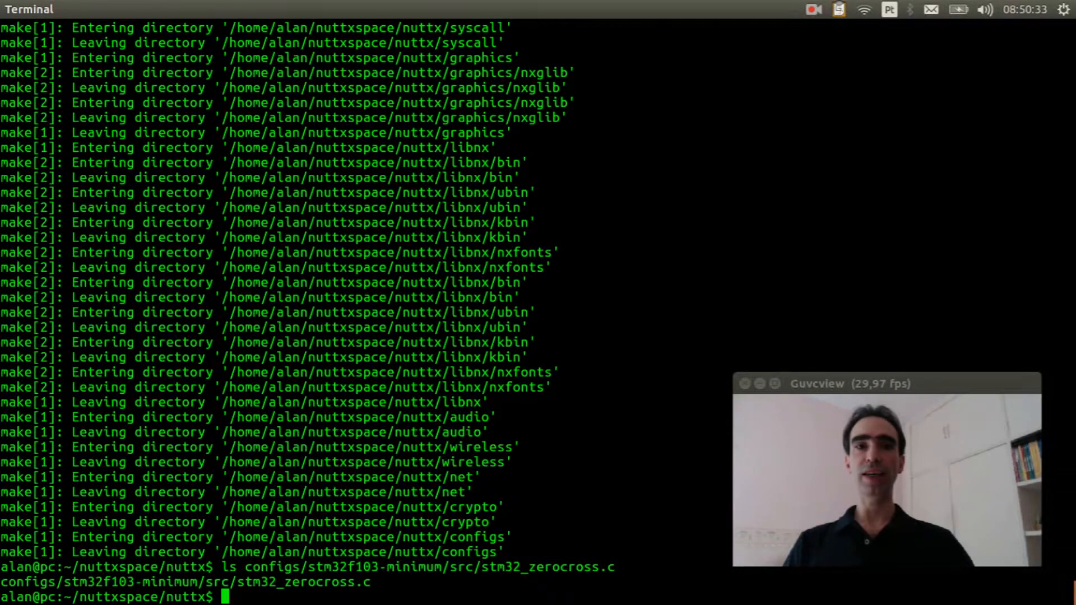
Run configure.sh for stm32f103-minimum/nsh, then launch make menuconfig
type("./t")
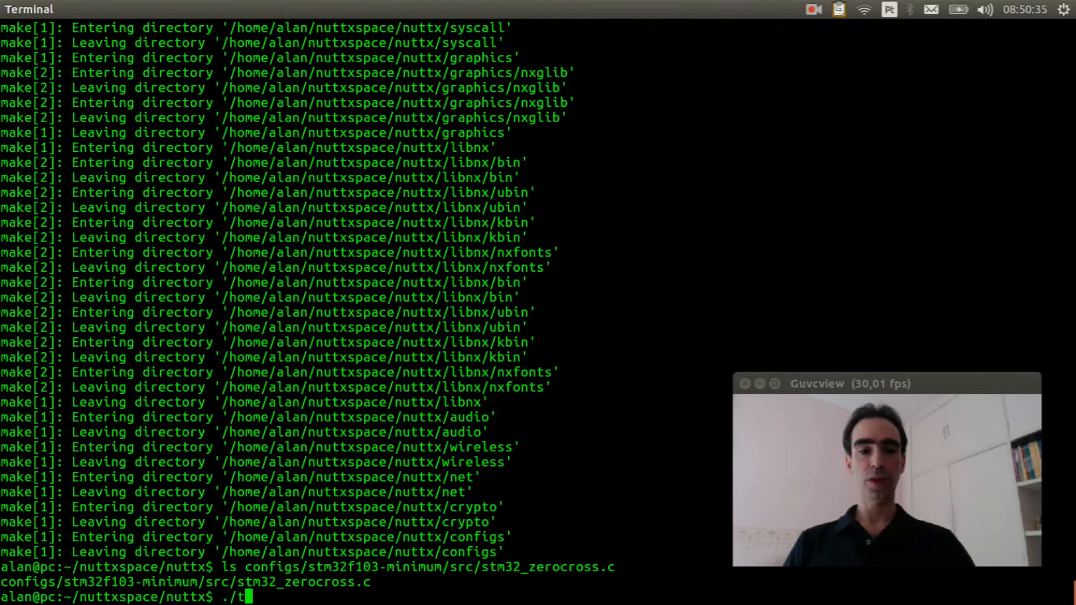
type("ools/configure.")
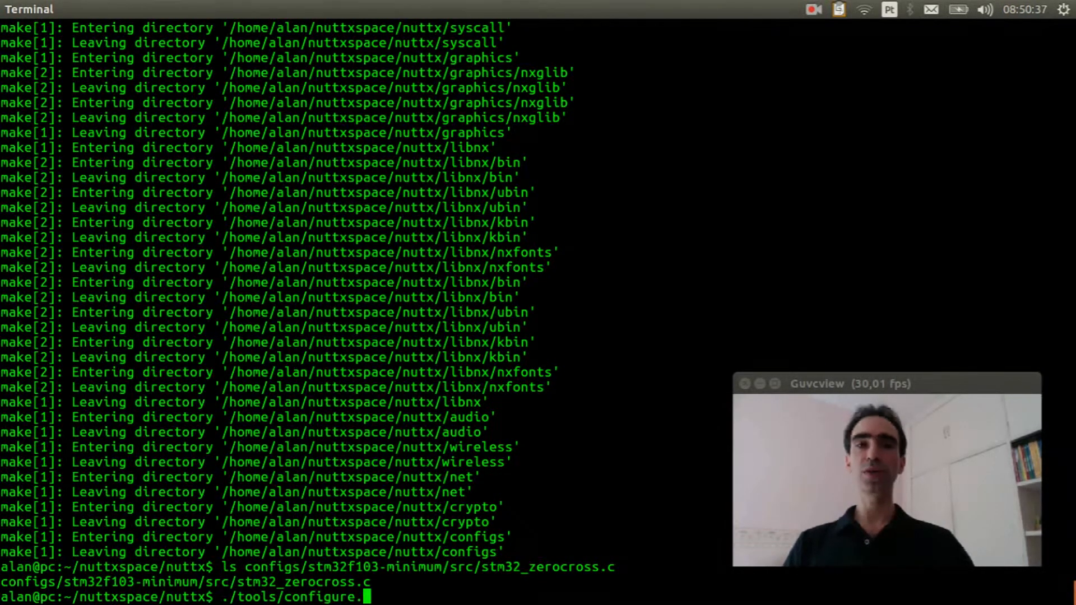
type("sh")
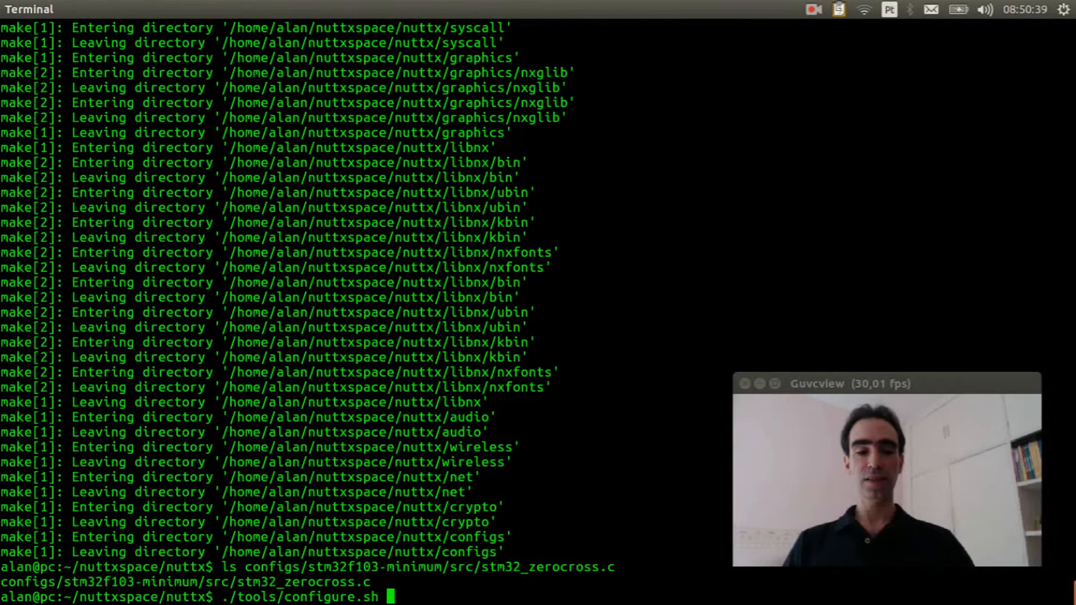
type("stm32")
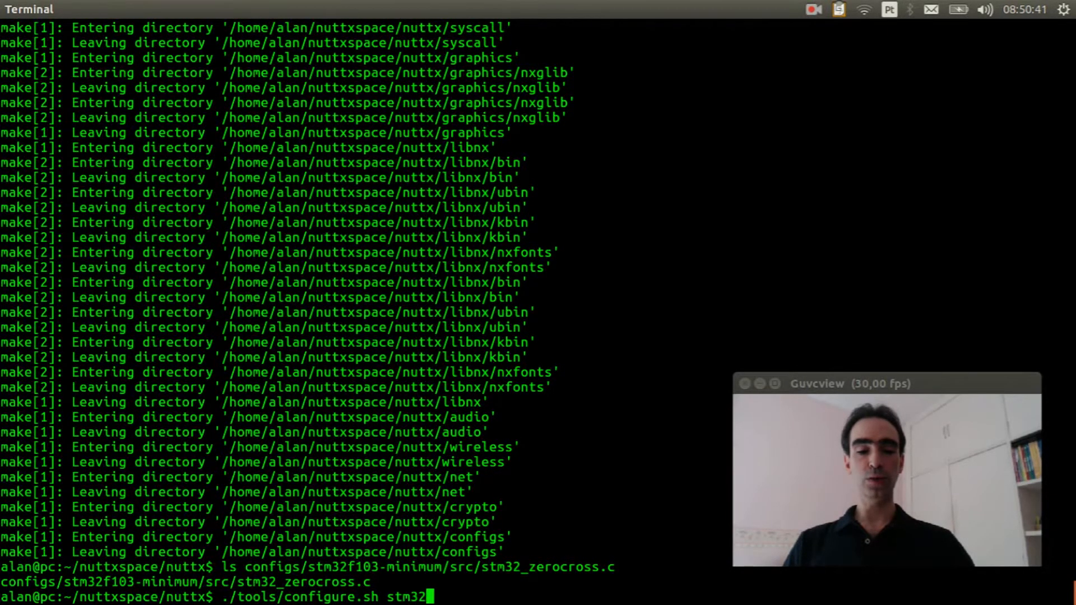
type("f103-minimum/")
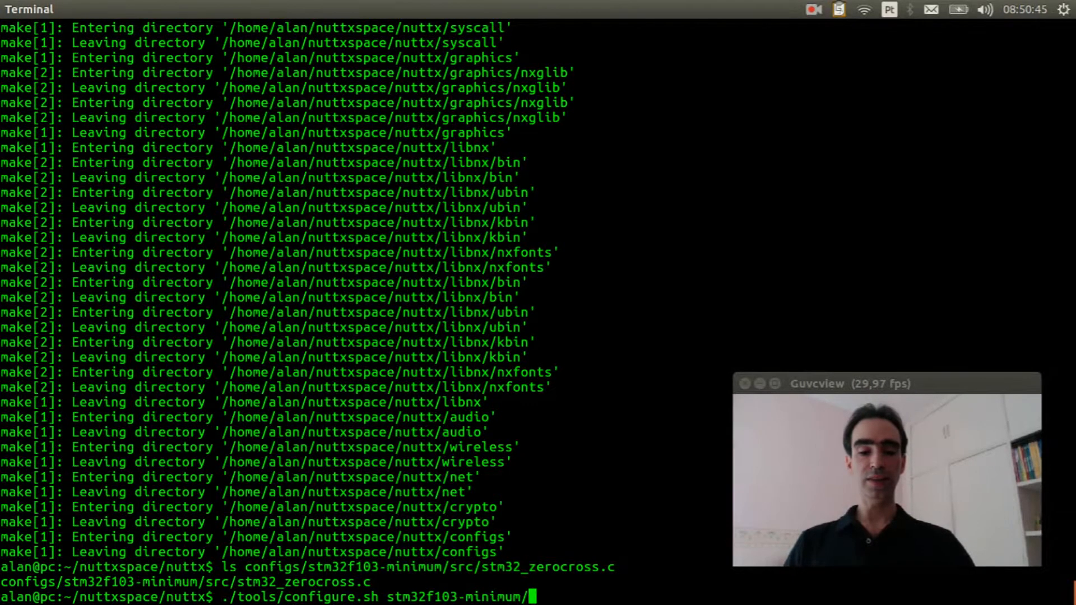
type("nsh")
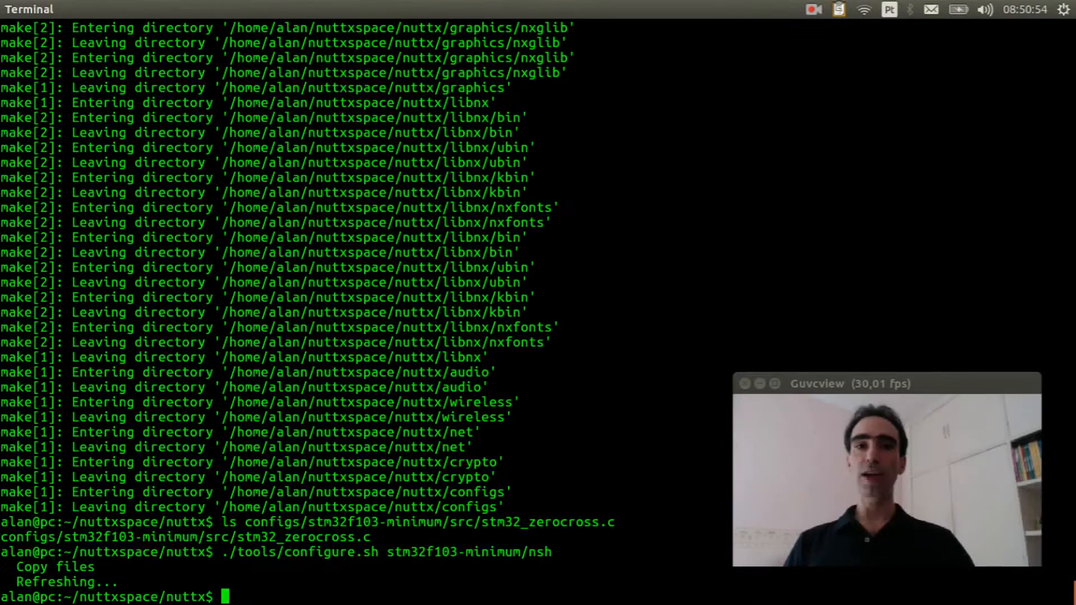
type("make")
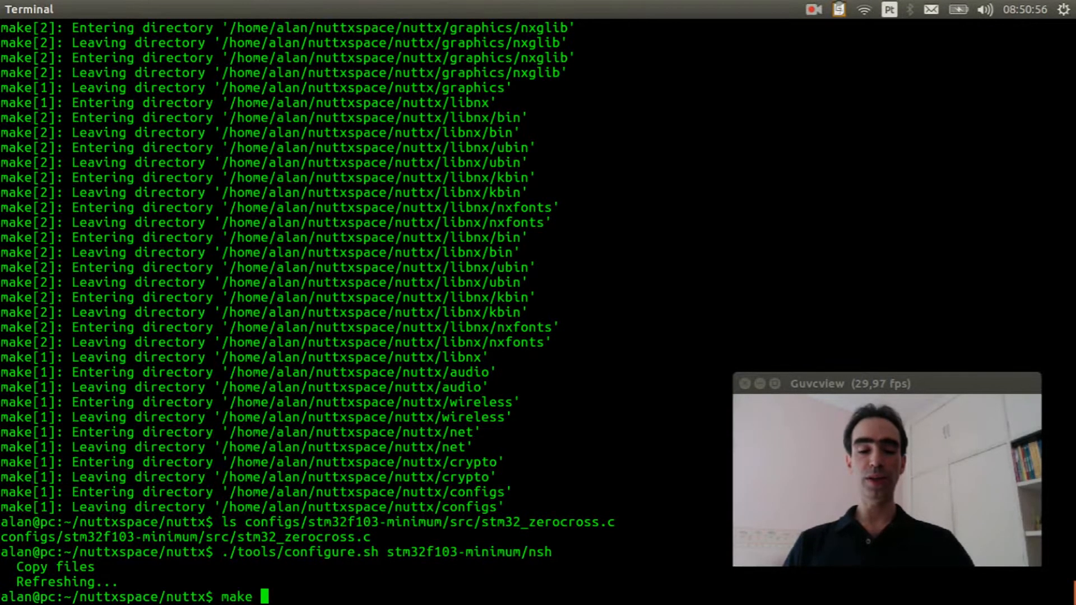
type("menuconfig")
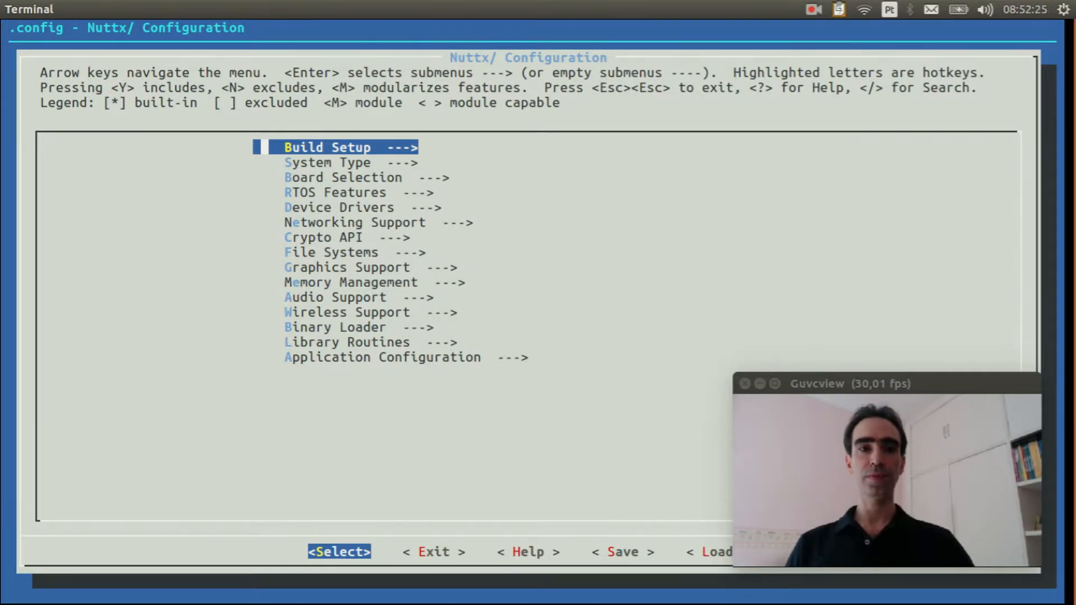
Mark Zero Cross Sensor [*] under Device Drivers > Sensor Device Support
key("Down")
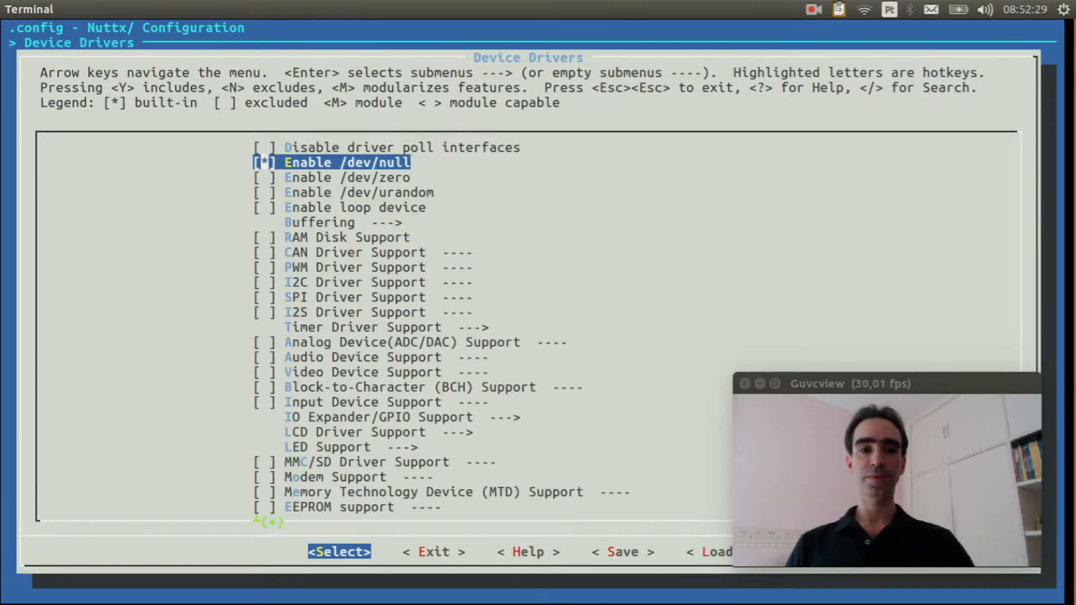
scroll("down", 3)
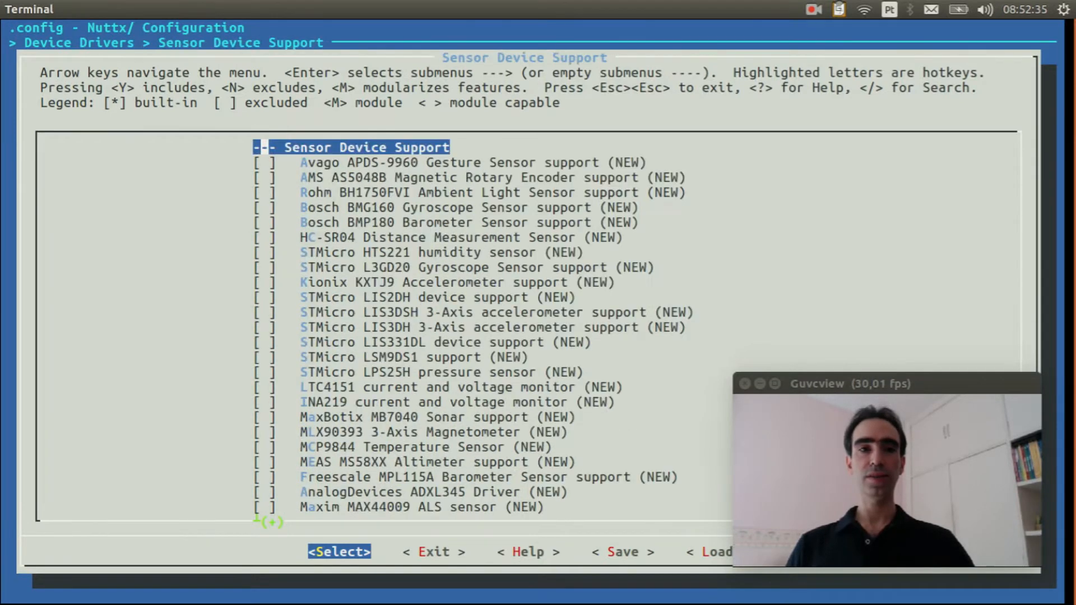
key("Down")
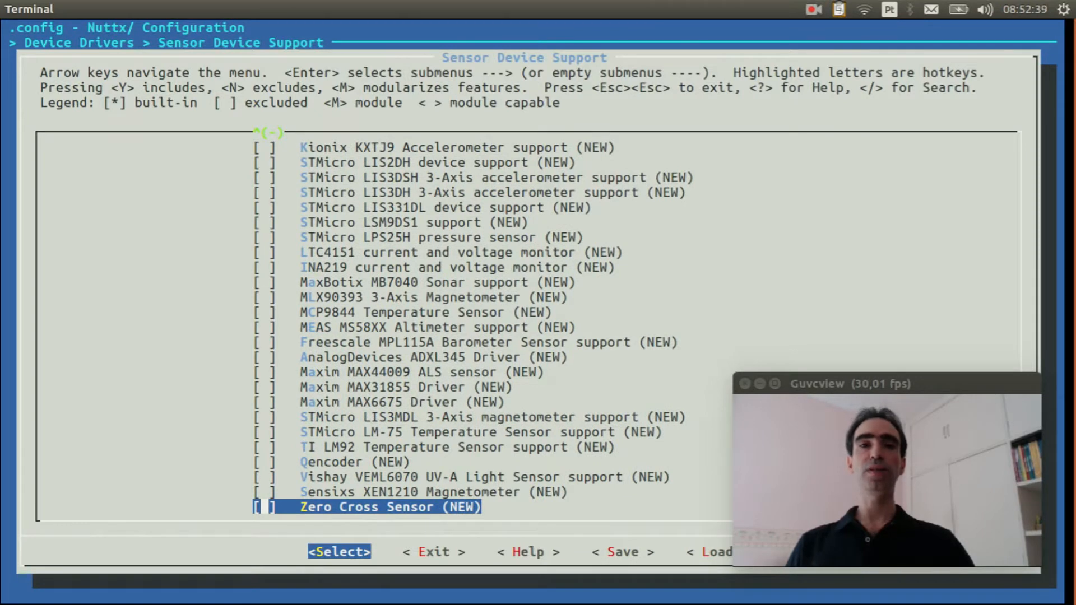
key("y")
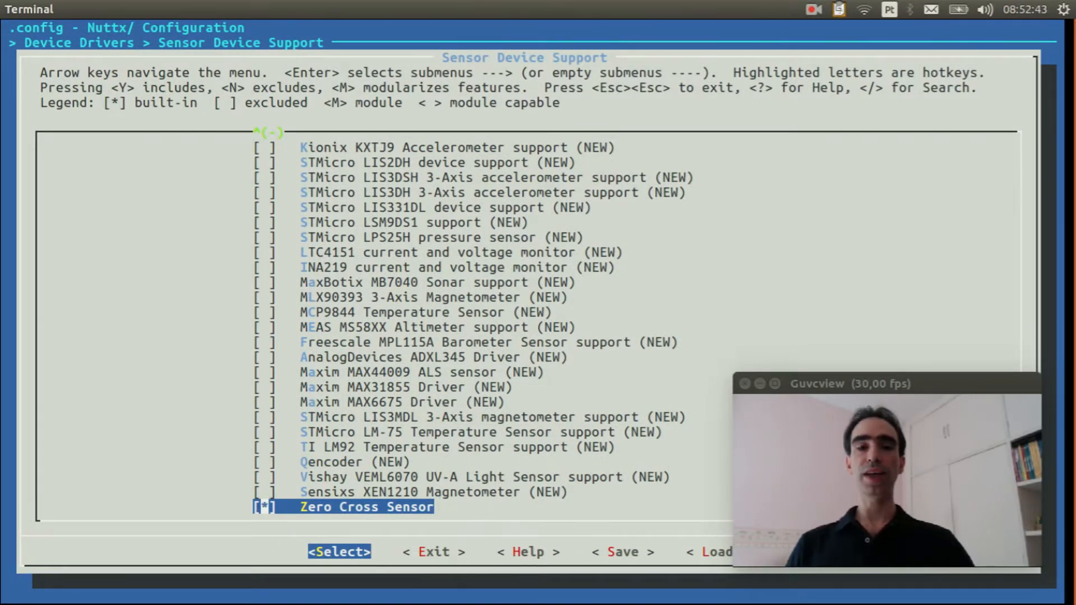
key("Escape")
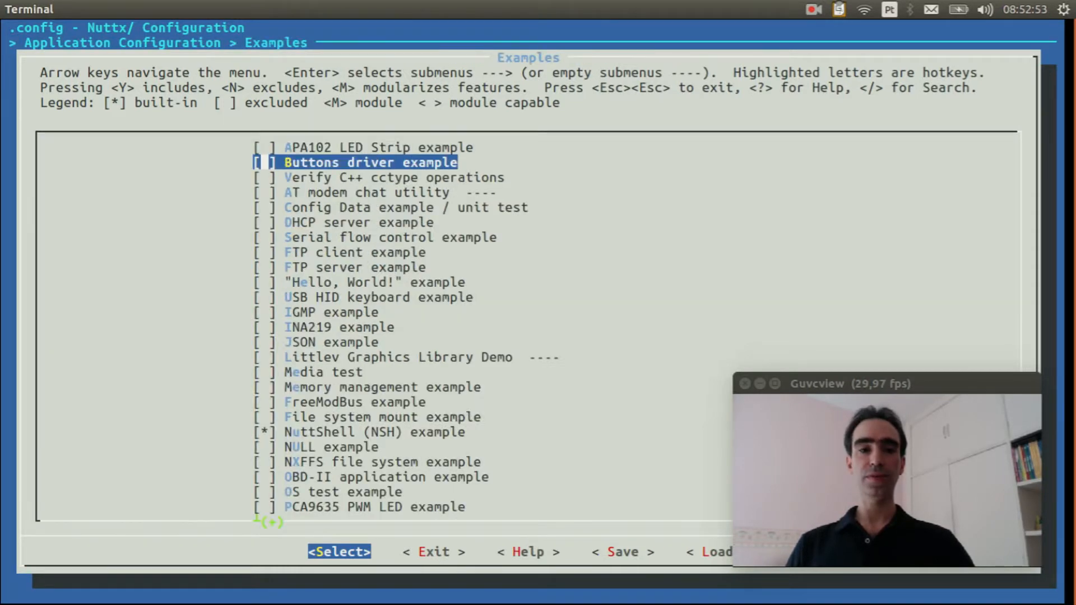
Enable the Zero Cross Detection example, exit menuconfig and save .config
scroll("down", 3)
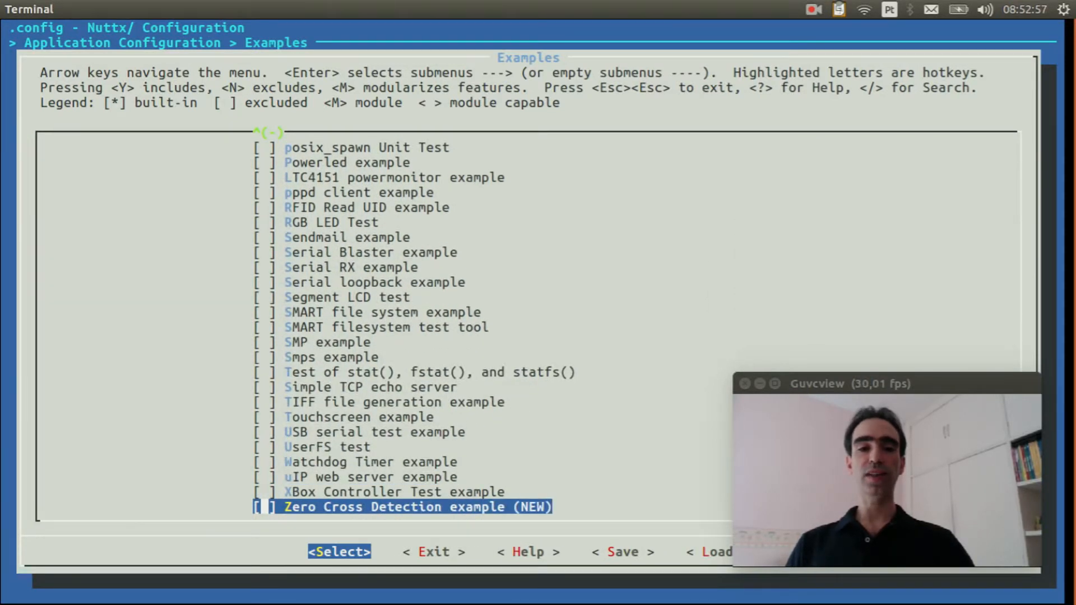
key("y")
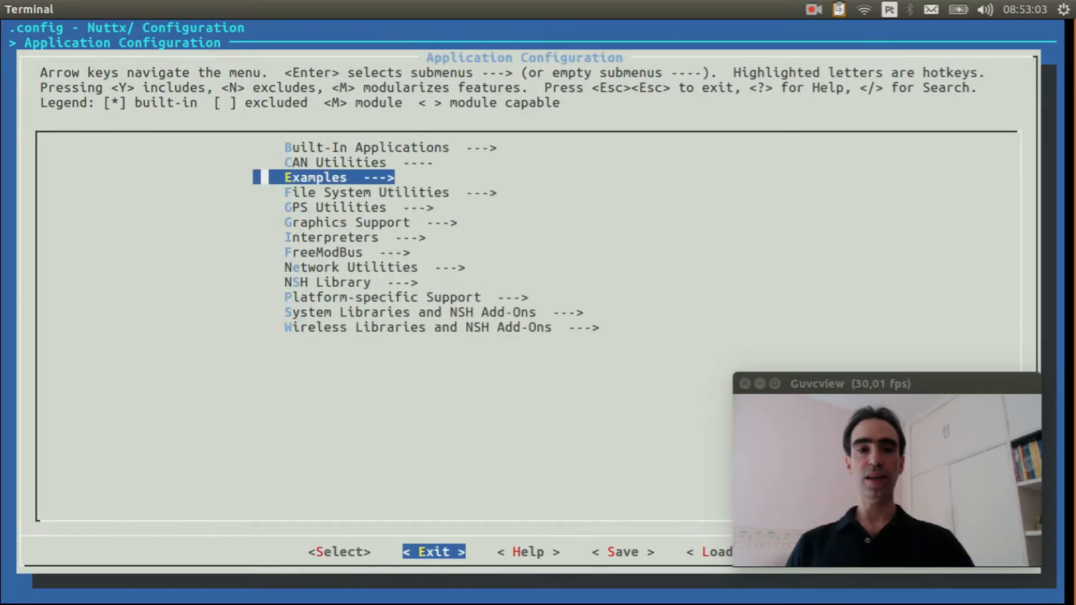
key("Escape")
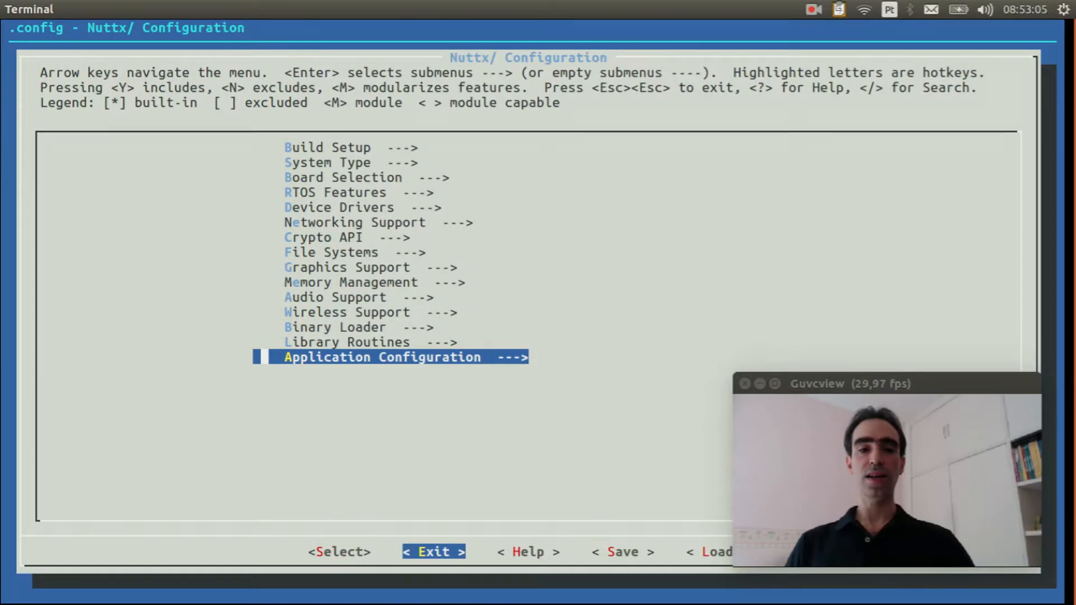
left_click(433, 553)
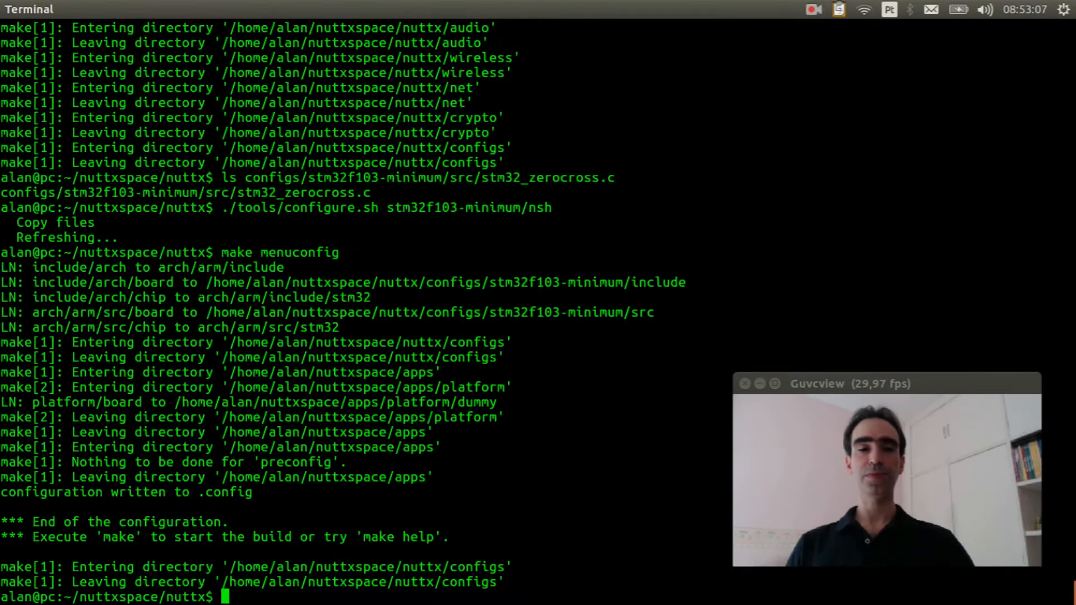
Build NuttX with make and flash nuttx.bin to 0x08000000 via OpenOCD and ST-Link
type("make")
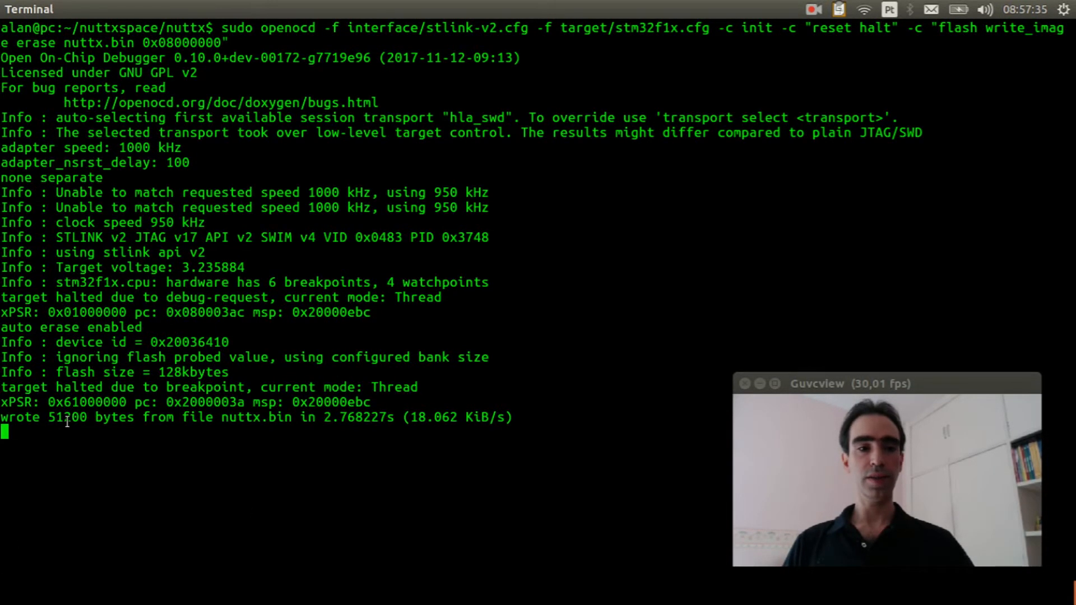
Quit openocd and check dmesg for the ttyACM0 CDC/ACM device
key("ctrl+c")
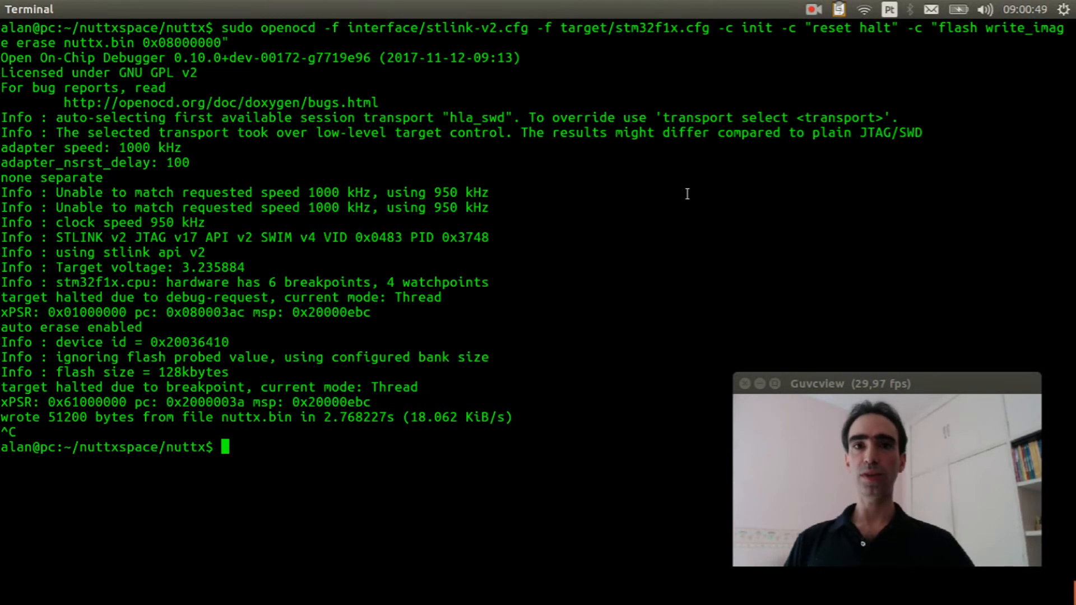
type("dmesg")
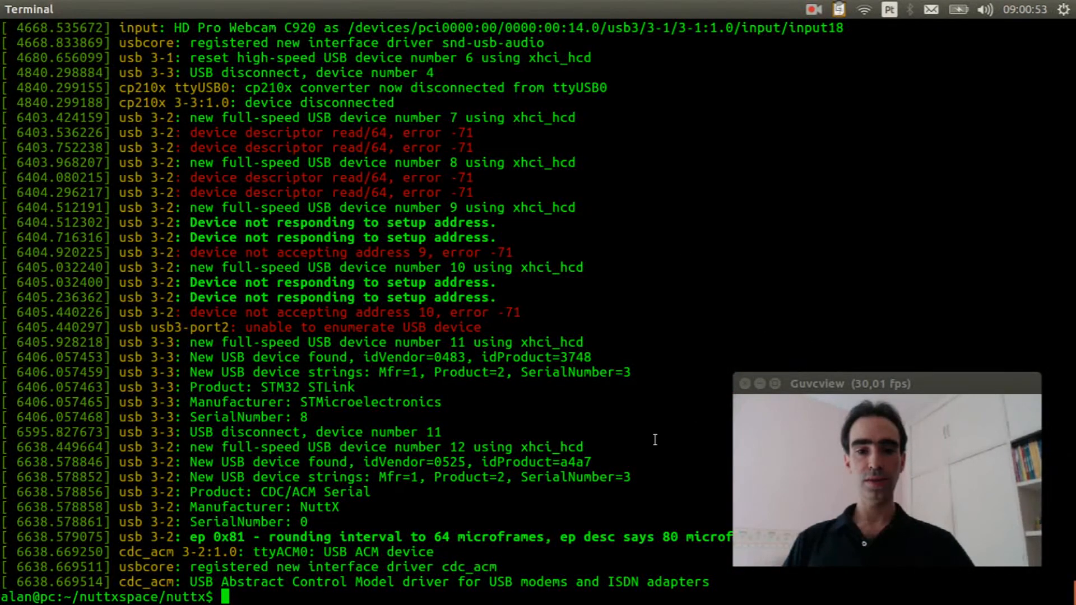
Select ttyACM0 in the dmesg output and open minicom -s serial port setup
double_click(280, 552)
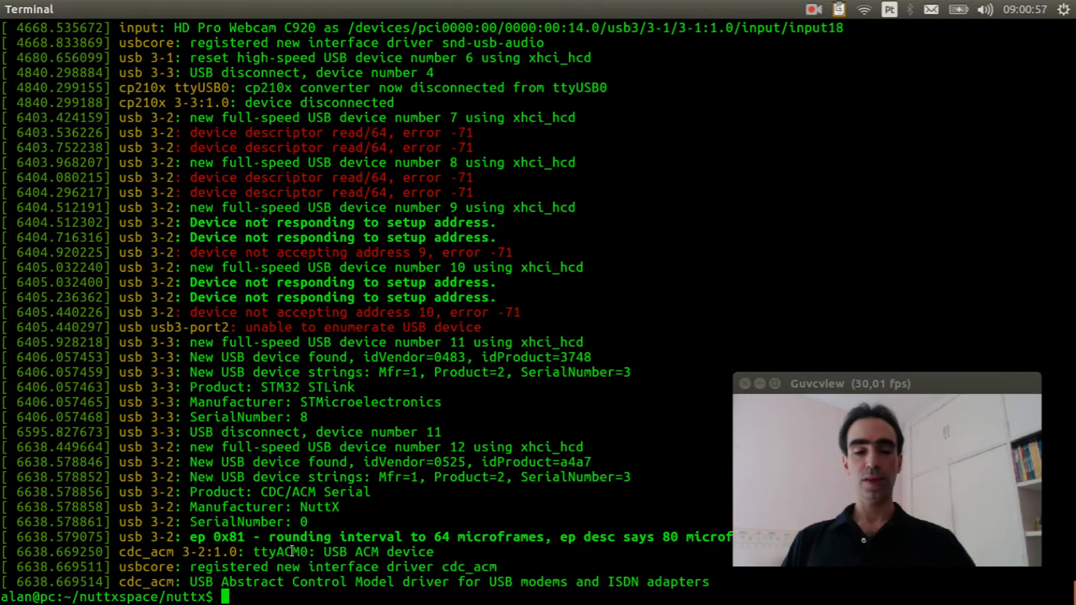
type("minico")
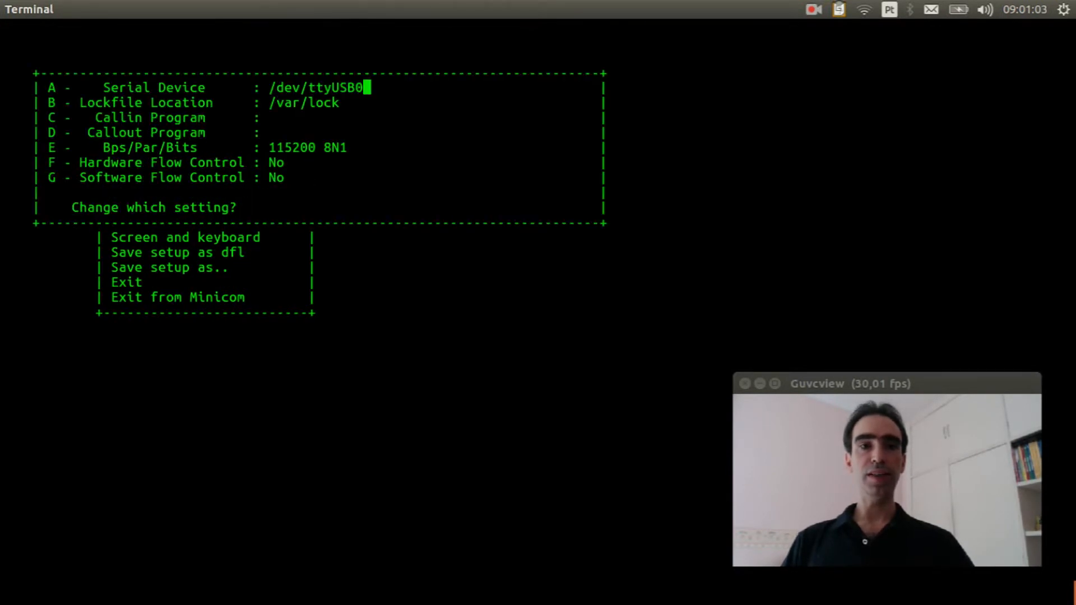
Change the serial device from /dev/ttyUSB0 to /dev/ttyACM0 and start the session
key("BackSpace")
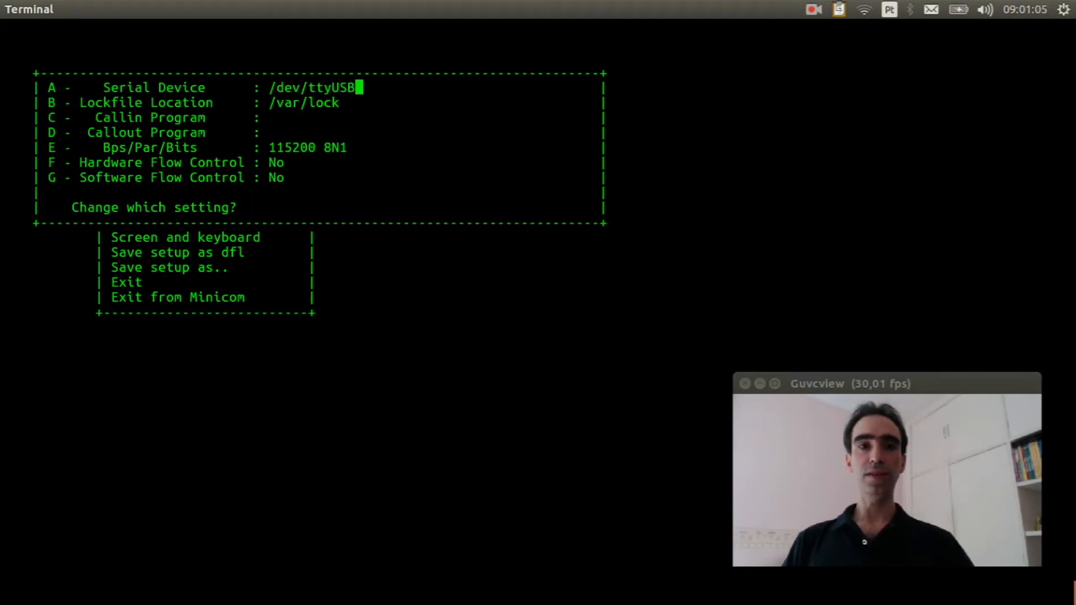
key("BackSpace")
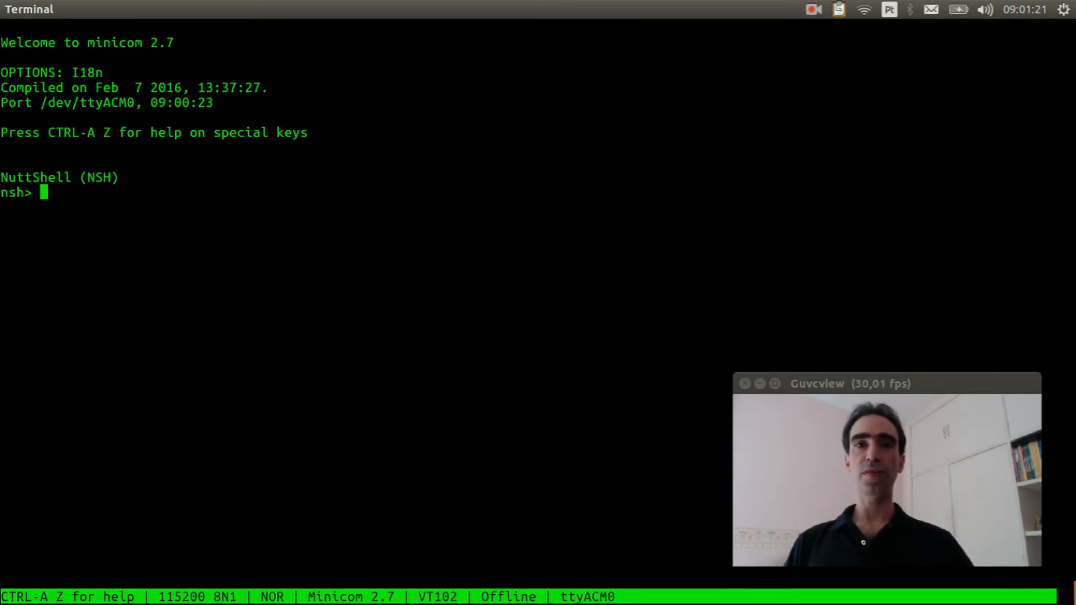
Run ls /dev to find zc0, then ? to see the builtin zerocross app
type("l")
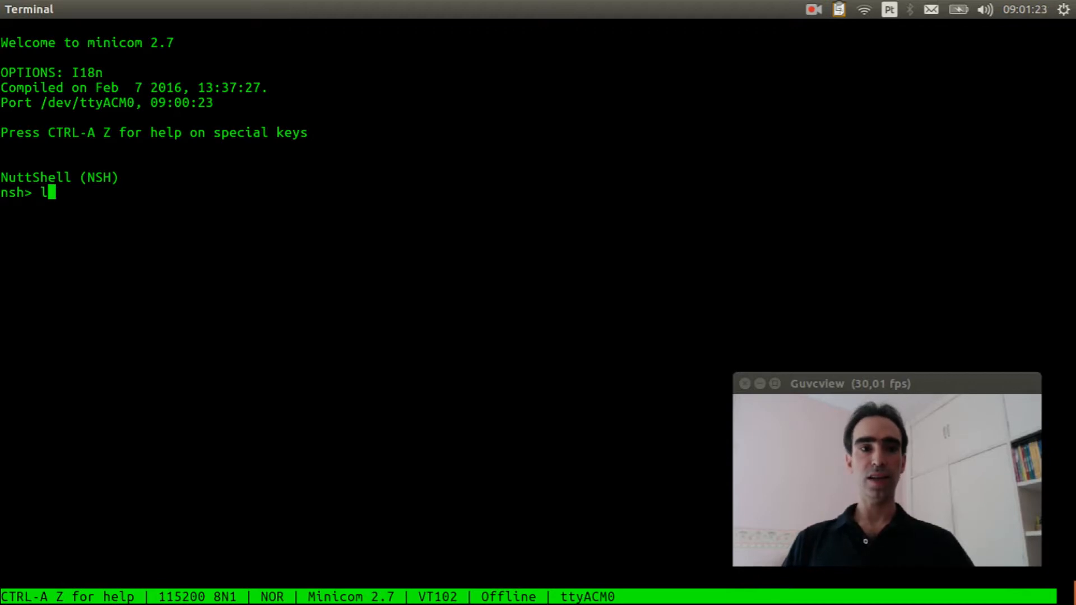
type("s /dev")
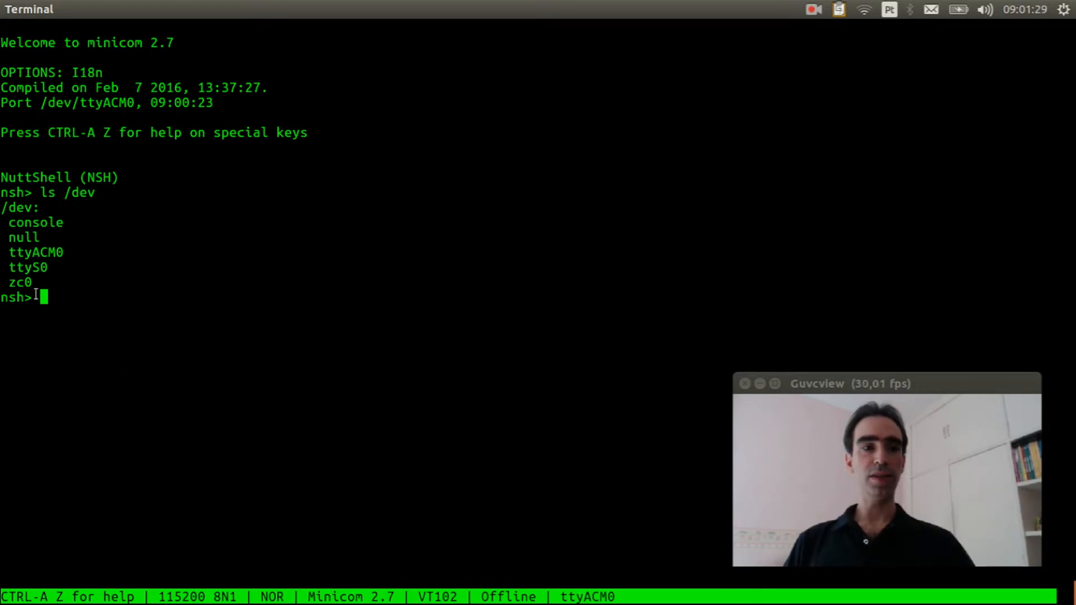
mouse_move(352, 263)
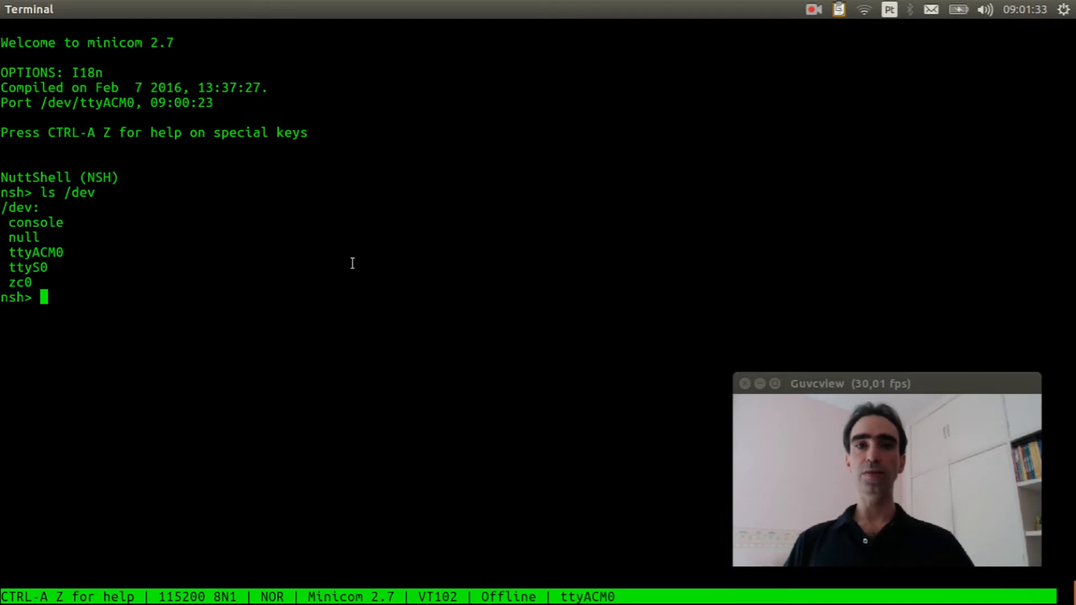
type("?")
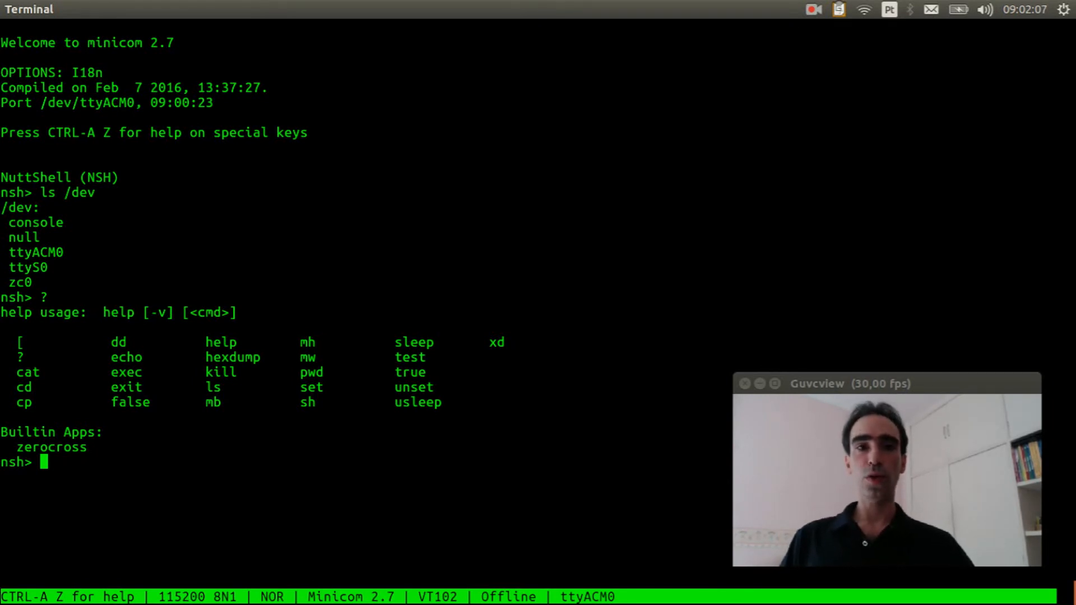
Launch the zerocross example at the nsh prompt so it prints climbing sample counts
type("zer")
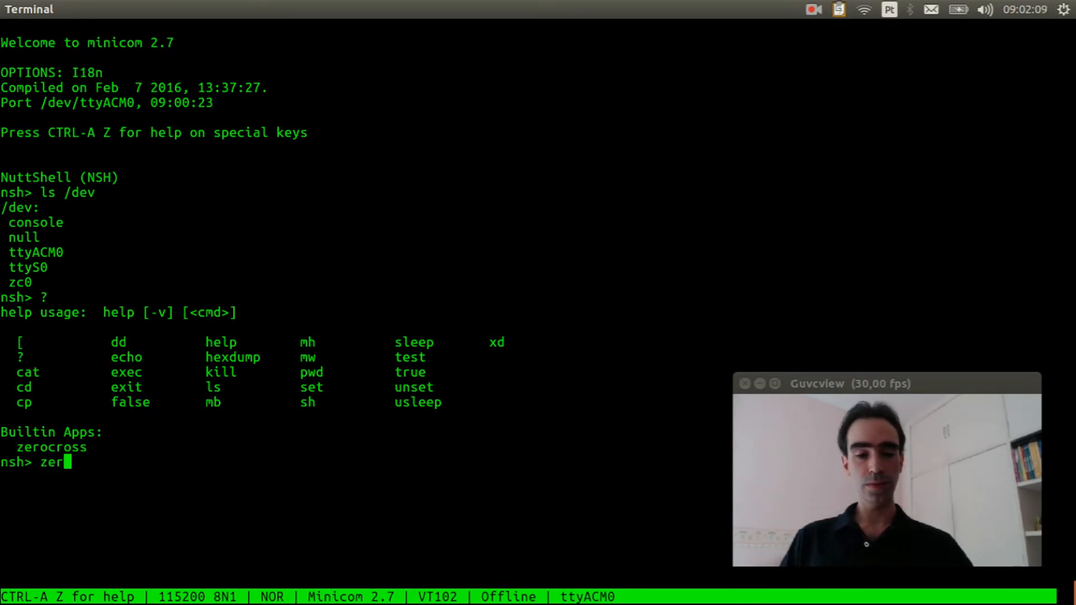
type("ocross")
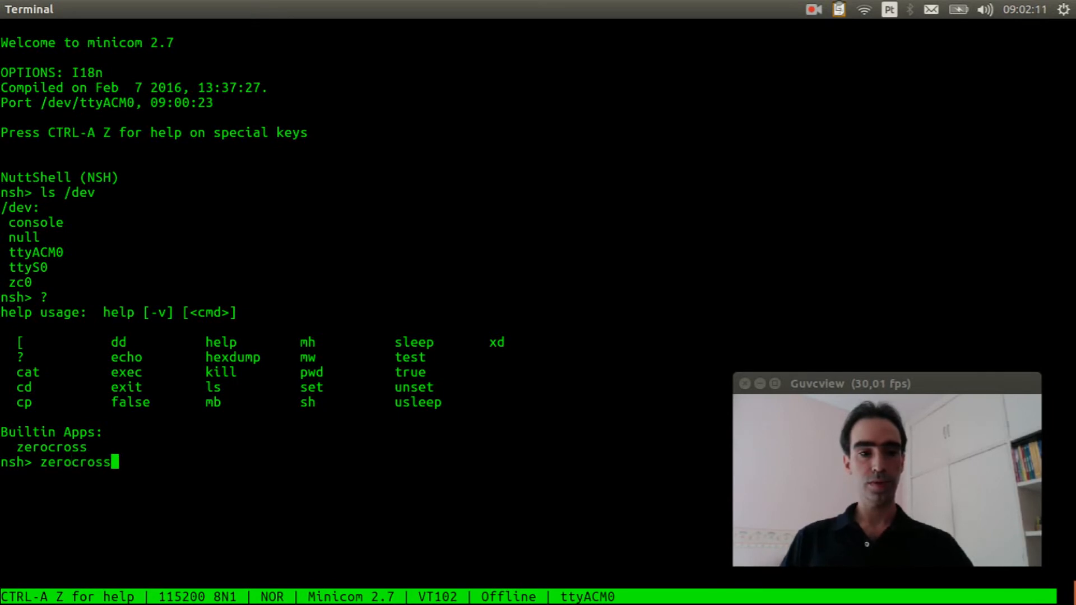
key("Return")
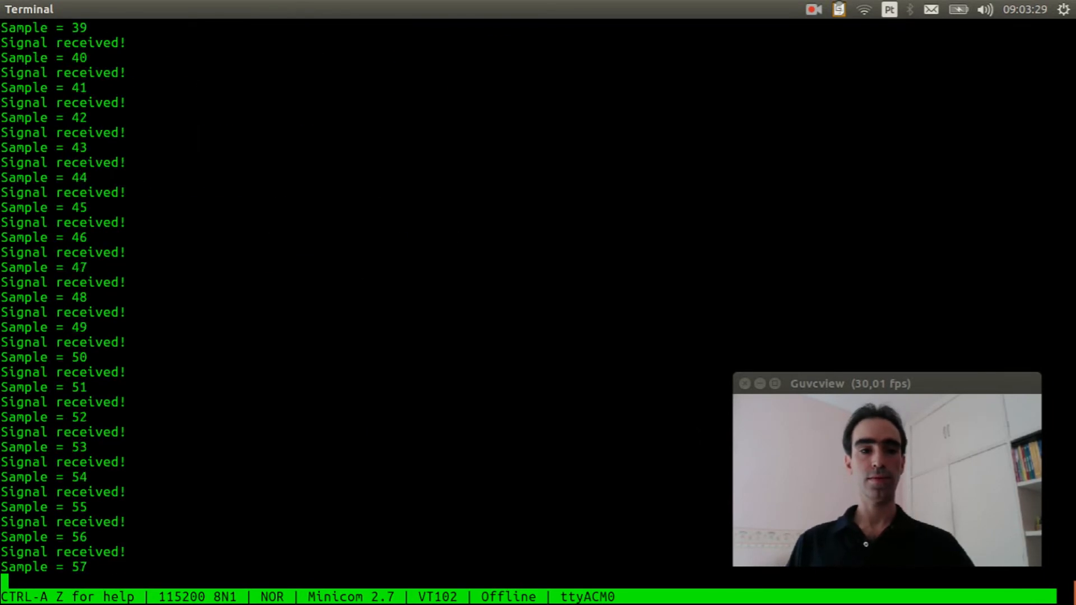